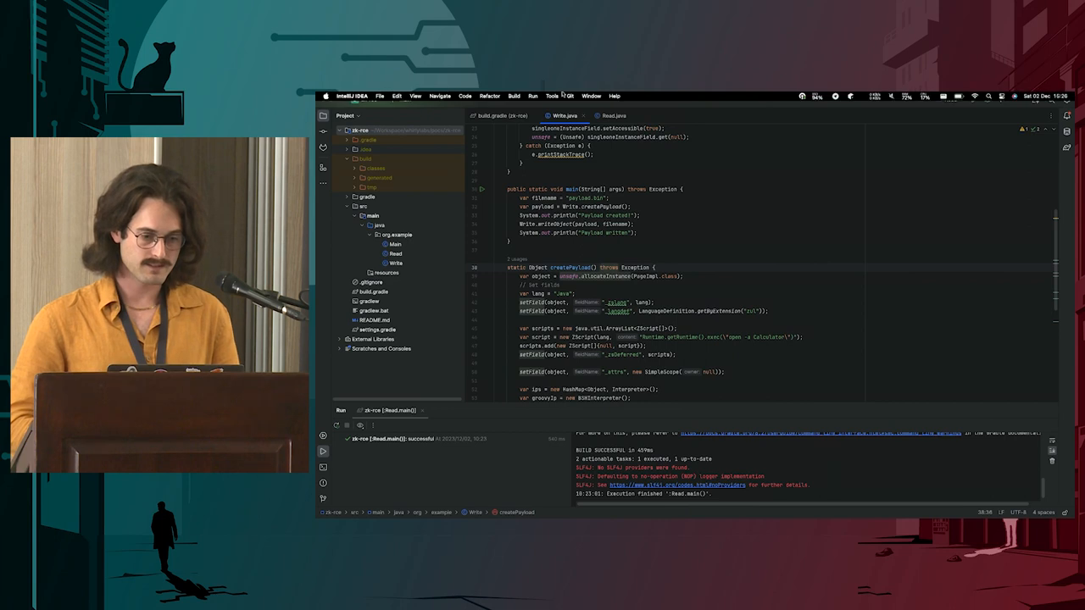
Check the project's build dependency version, then return to the Write payload code.
click(416, 95)
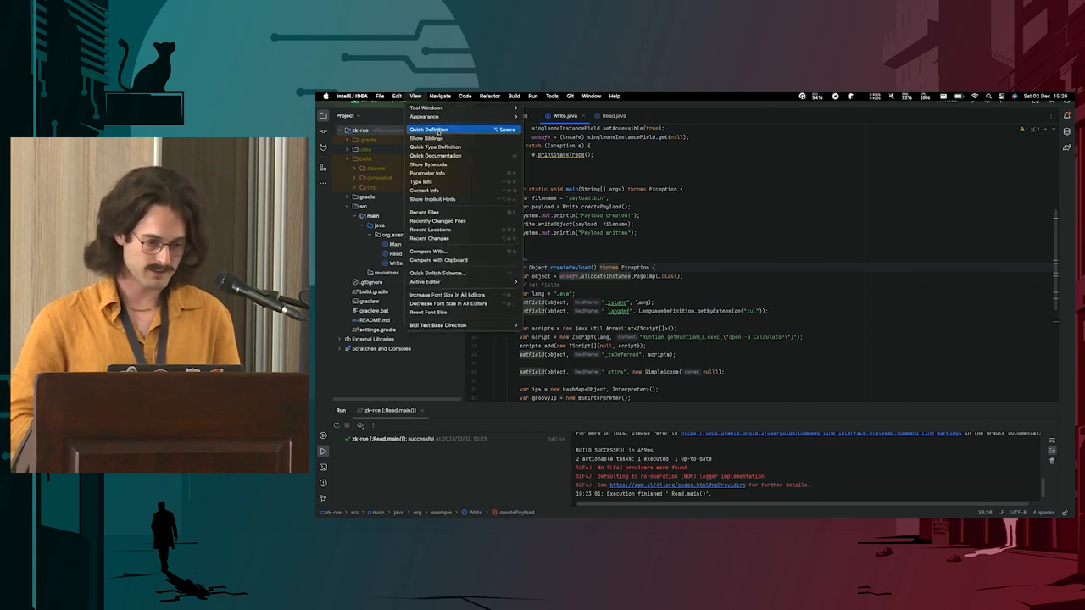
mouse_move(448, 295)
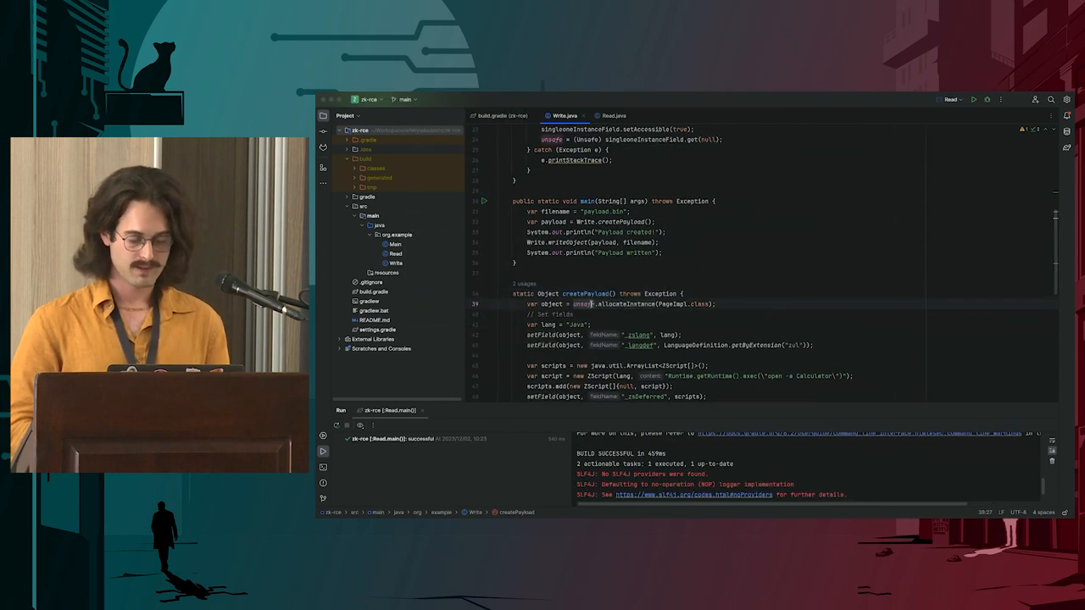
scroll(down, 3)
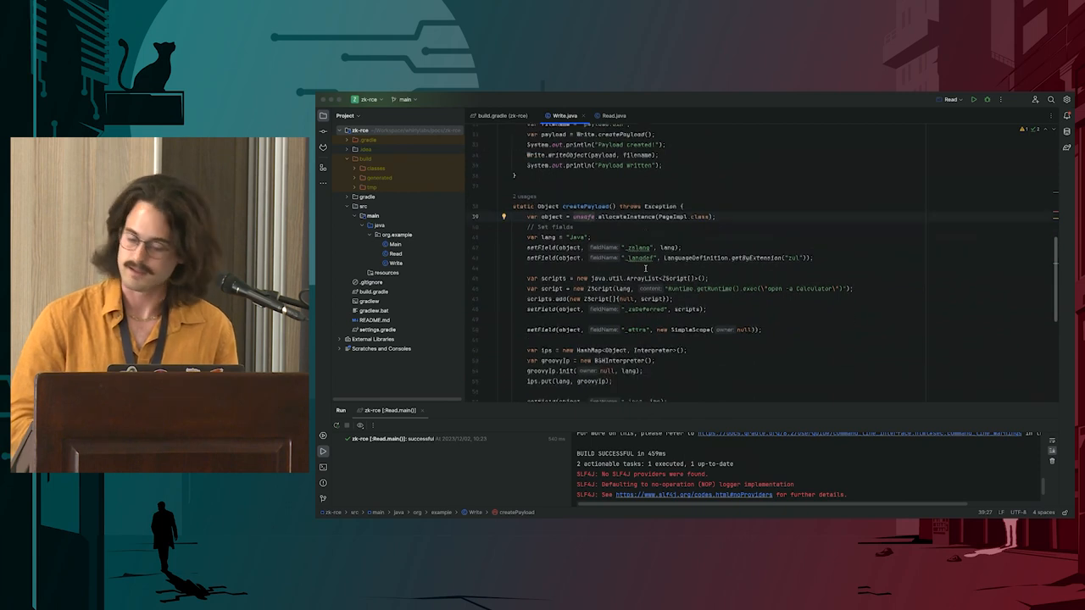
scroll(down, 3)
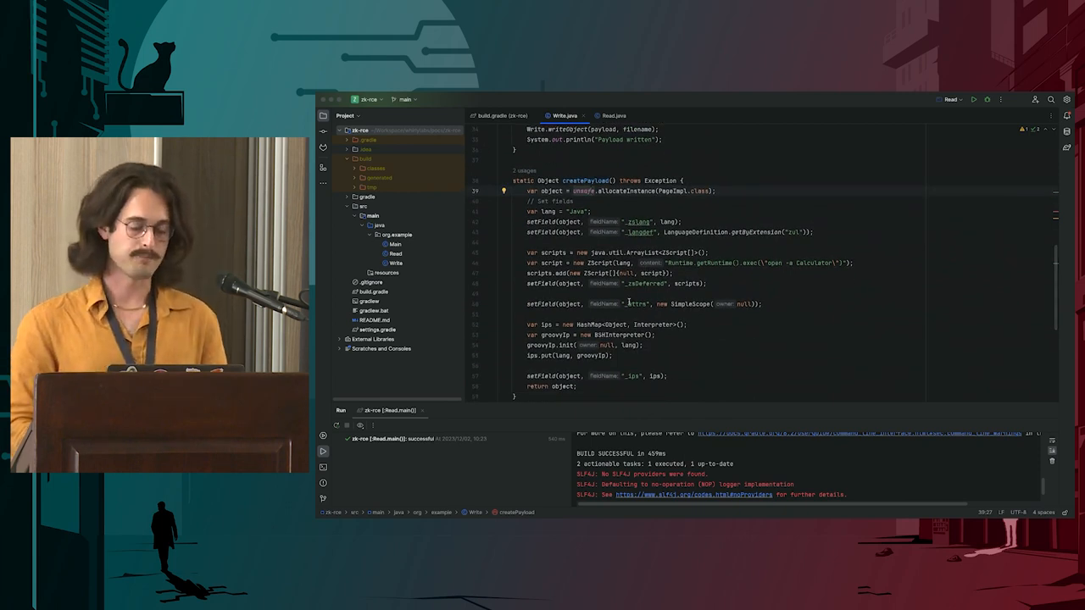
click(495, 115)
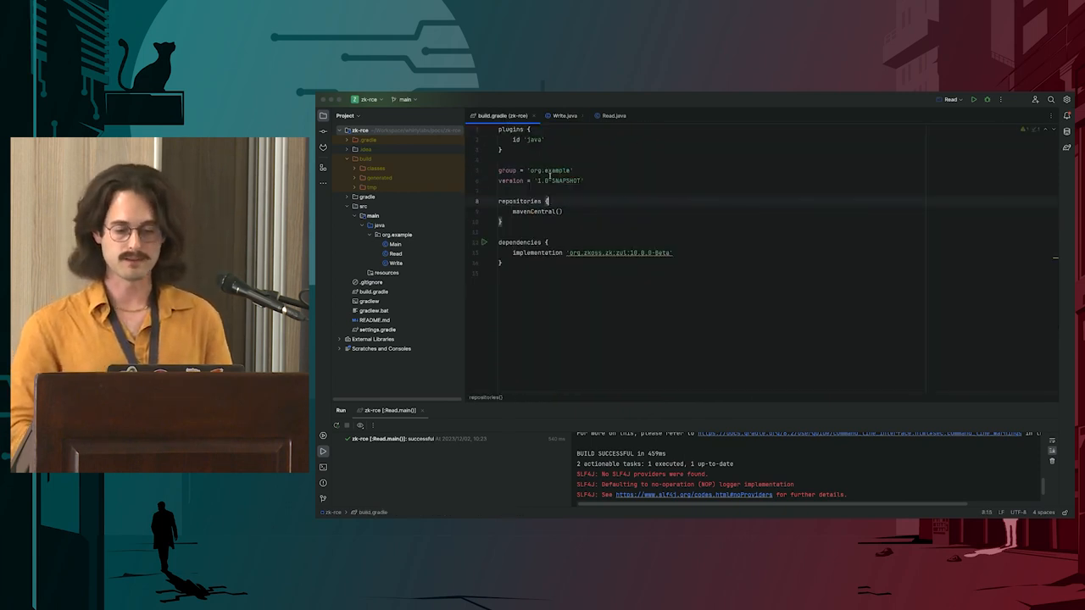
double_click(619, 253)
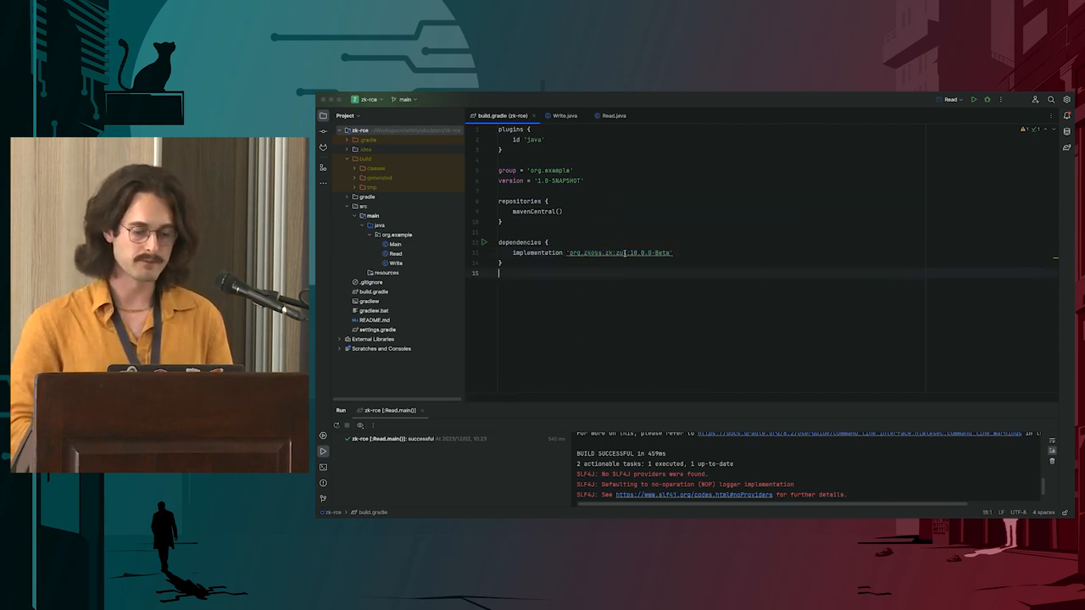
mouse_move(618, 253)
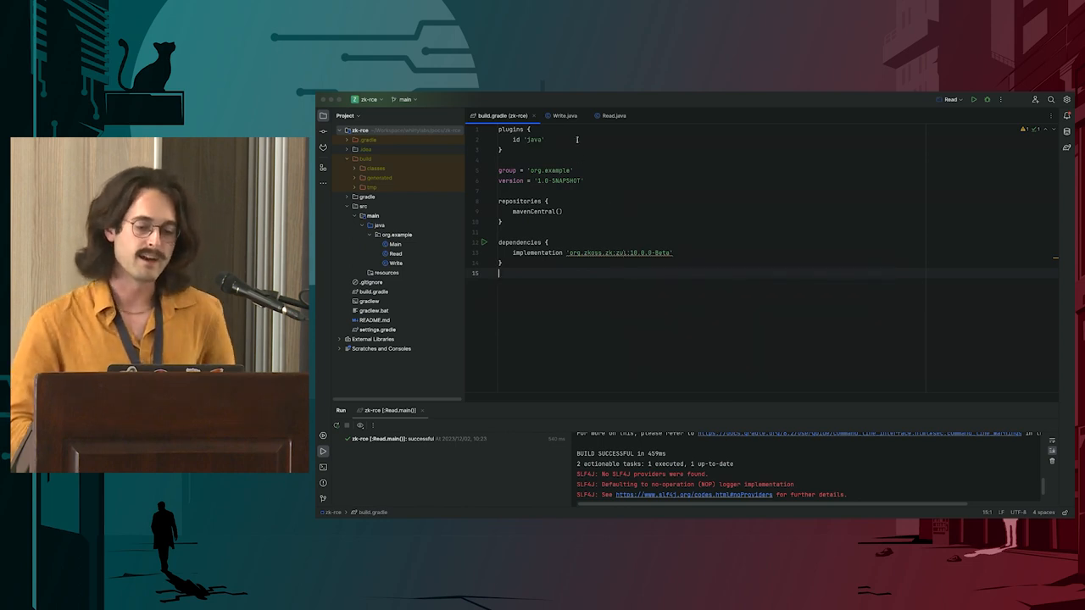
click(563, 115)
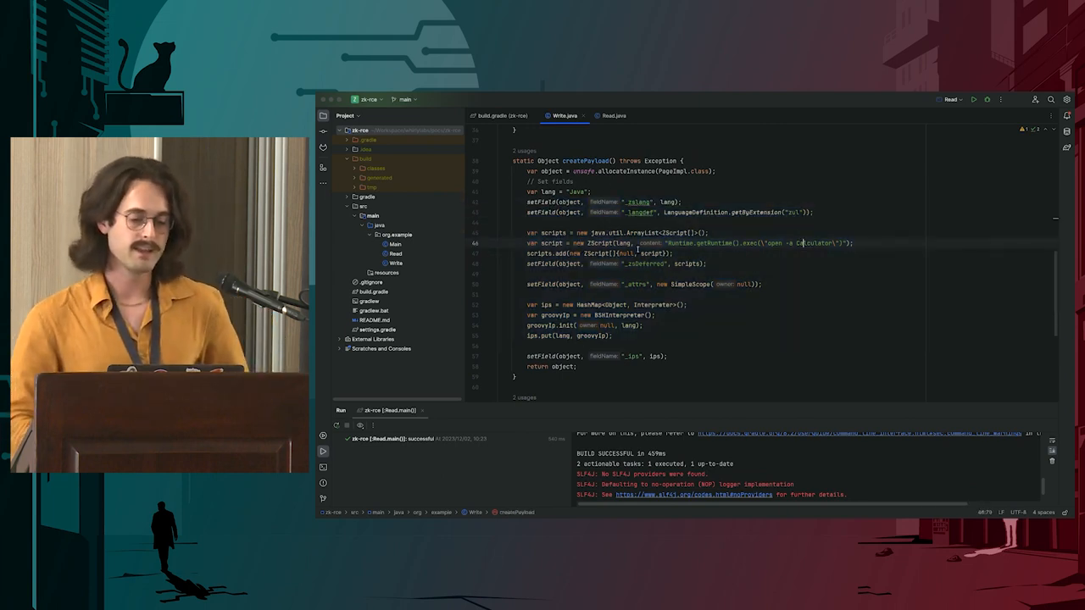
Run Write.main to generate payload.bin, inspect it, and switch to the Read class.
scroll(up, 3)
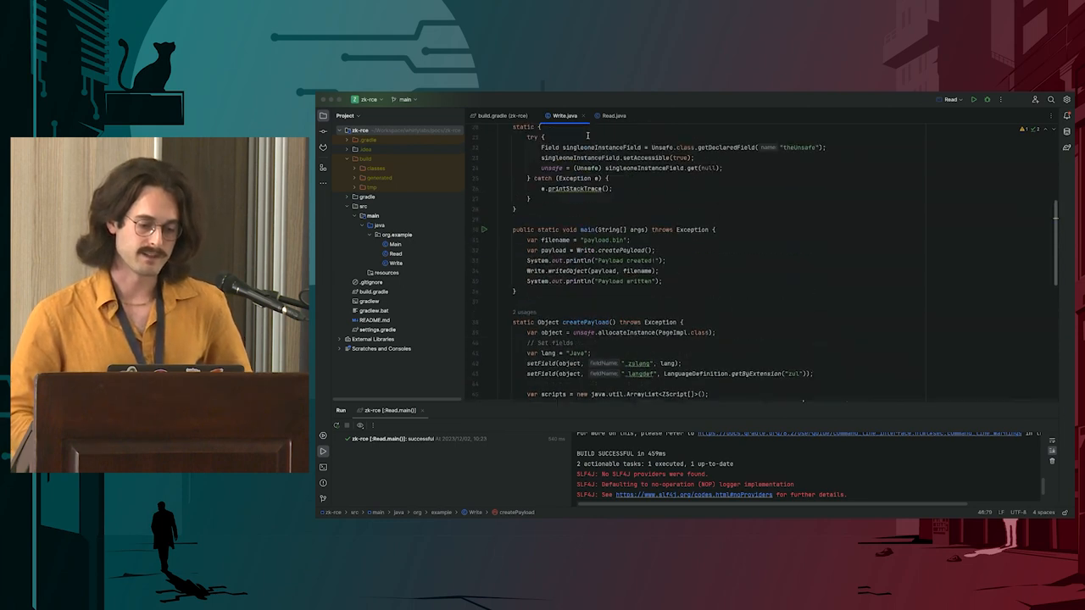
click(484, 231)
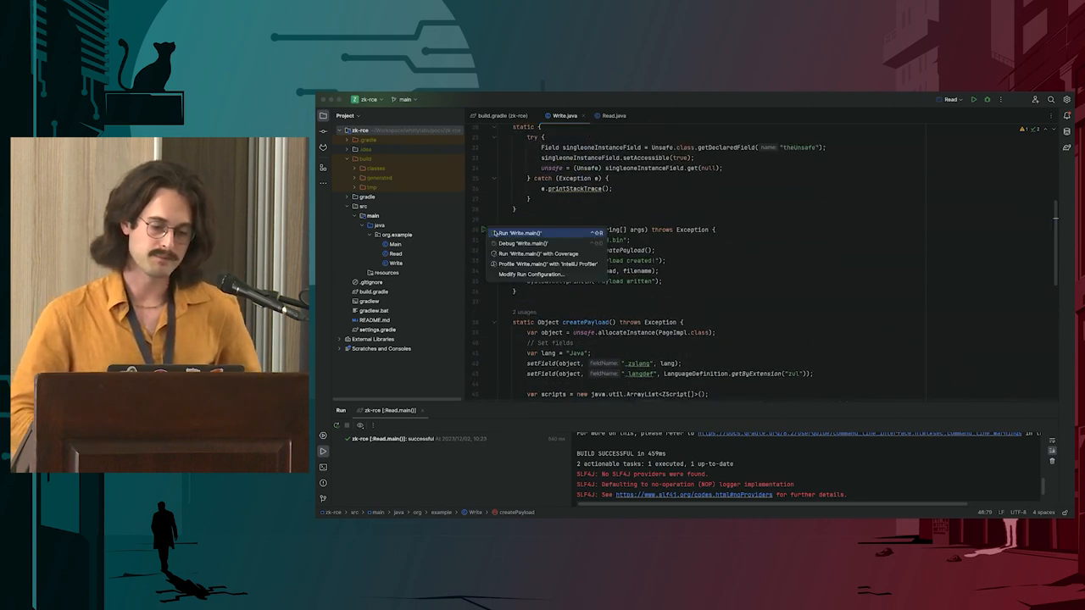
click(522, 232)
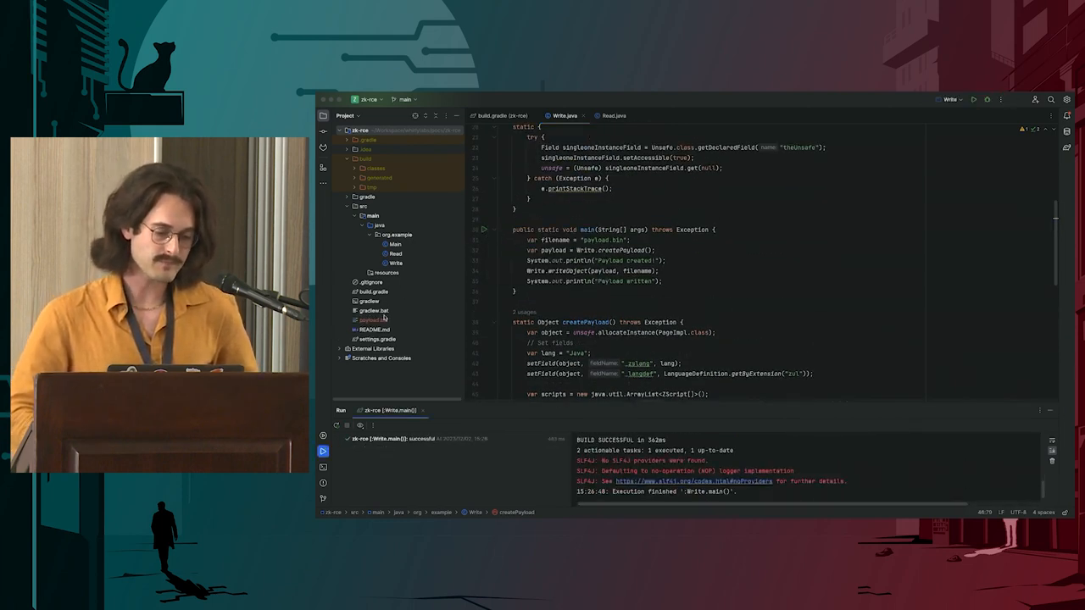
click(373, 319)
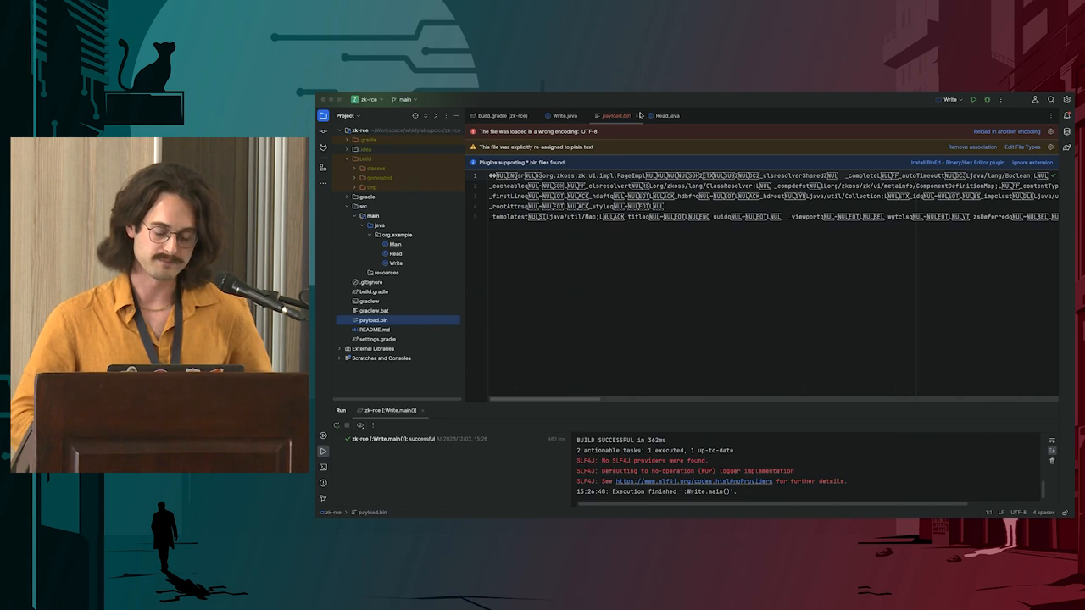
click(668, 115)
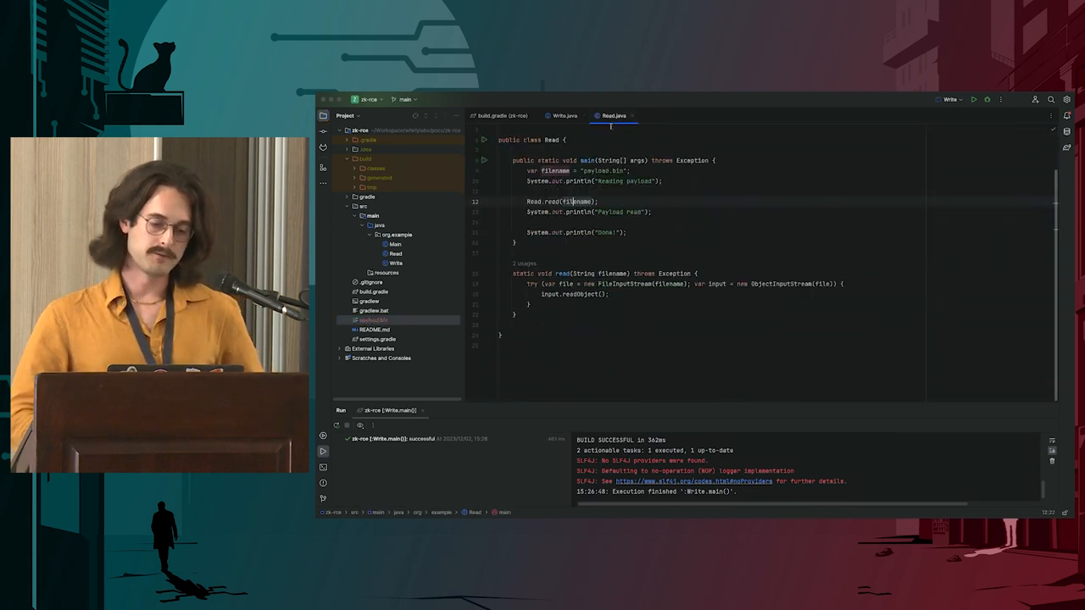